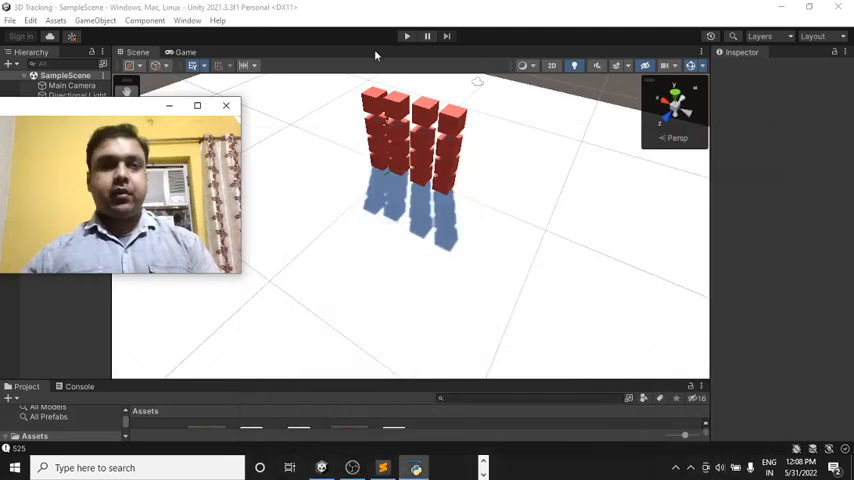
Switch windows so the scene runs with the webcam-tracked hand knocking over the cube towers.
{"action": "key", "text": "alt+tab"}
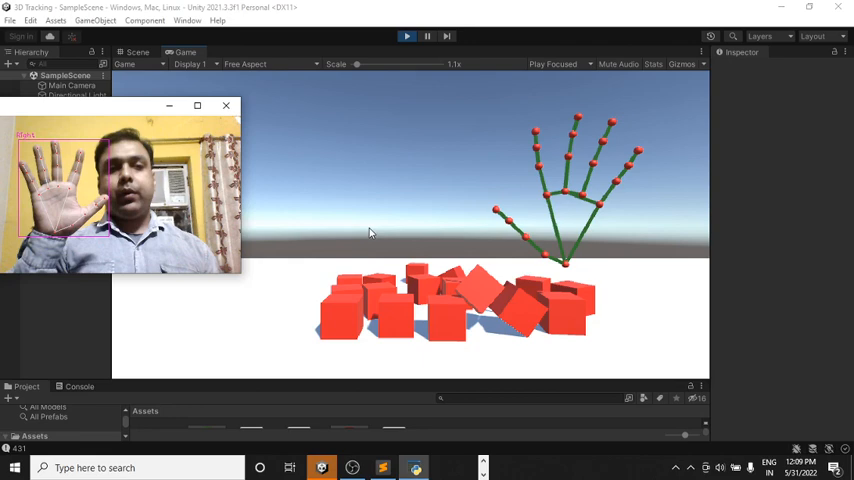
Show the hand-tracking Python script that sends landmarks over UDP, scroll through it and cancel its build.
{"action": "left_click", "coordinate": [382, 468]}
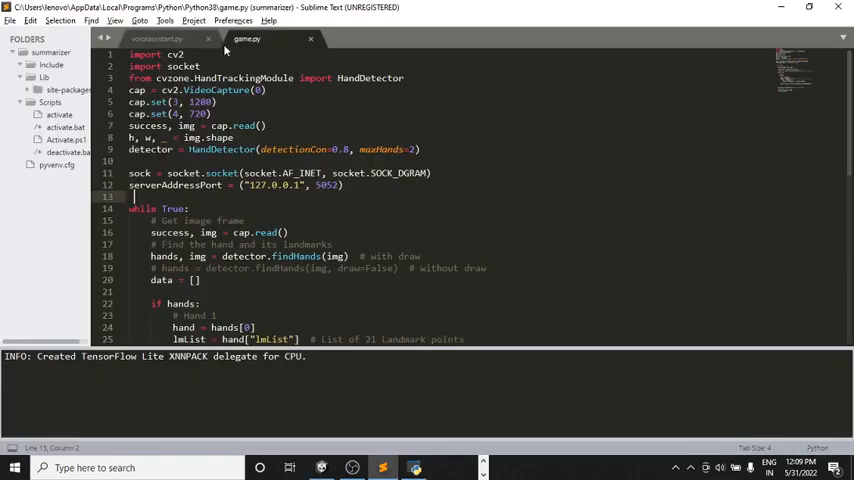
{"action": "scroll", "scroll_direction": "down", "scroll_amount": 3}
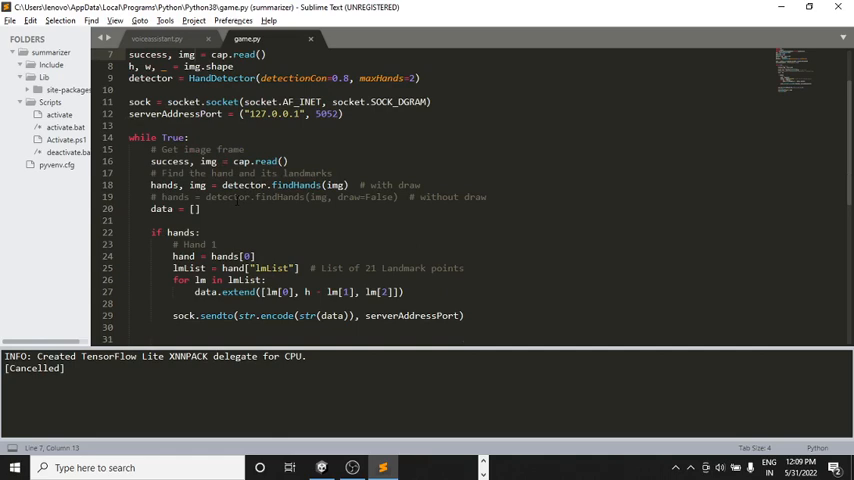
{"action": "scroll", "scroll_direction": "up", "scroll_amount": 3}
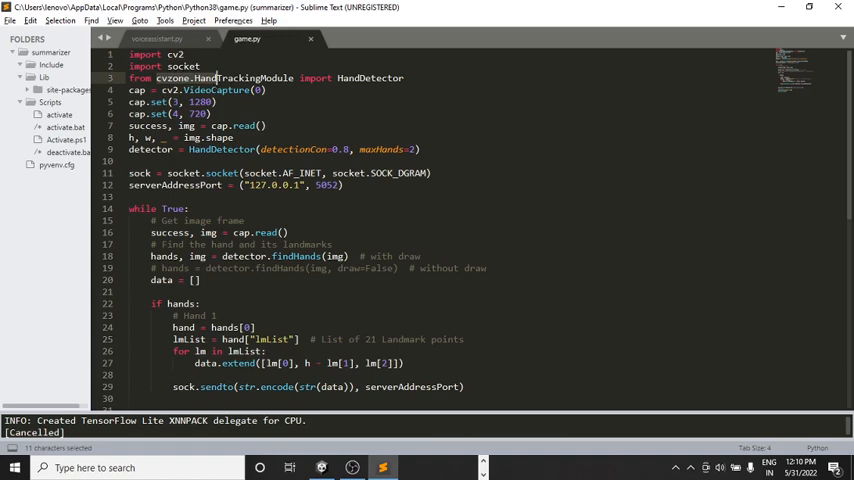
{"action": "double_click", "coordinate": [184, 66]}
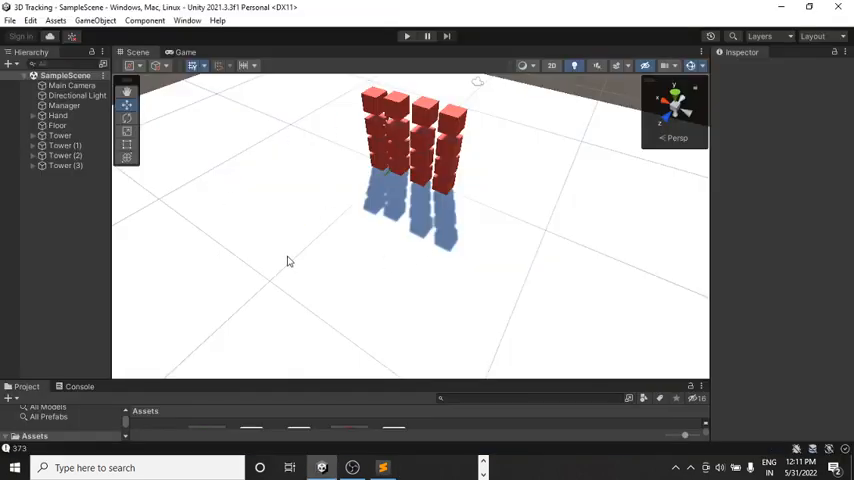
{"action": "mouse_move", "coordinate": [144, 218]}
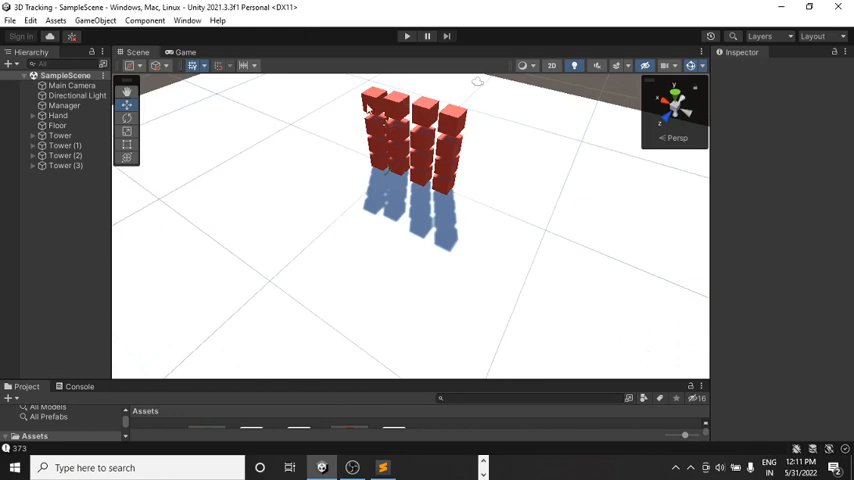
{"action": "mouse_move", "coordinate": [58, 286]}
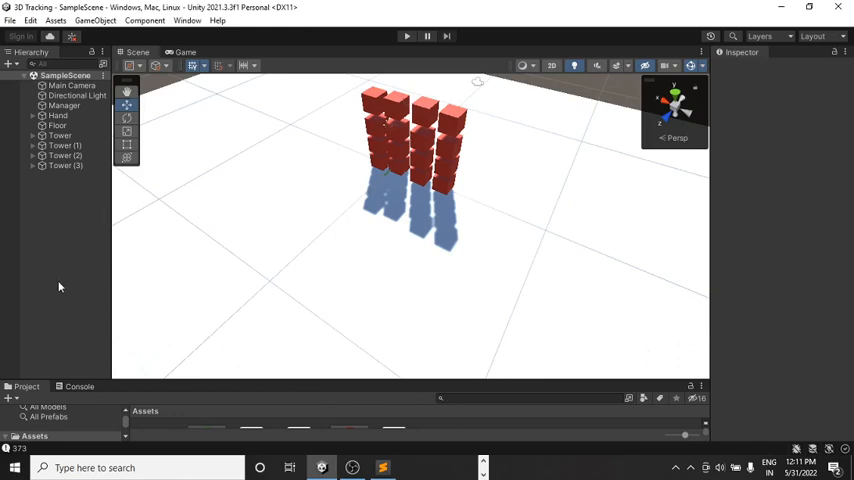
Select the Manager object to show its UDP Receive and Hand Tracking components in the Inspector.
{"action": "left_click", "coordinate": [64, 104]}
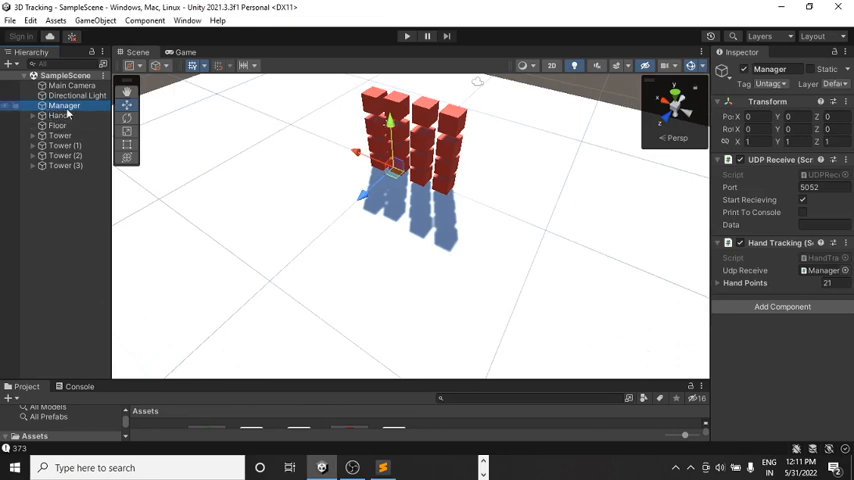
{"action": "mouse_move", "coordinate": [58, 116]}
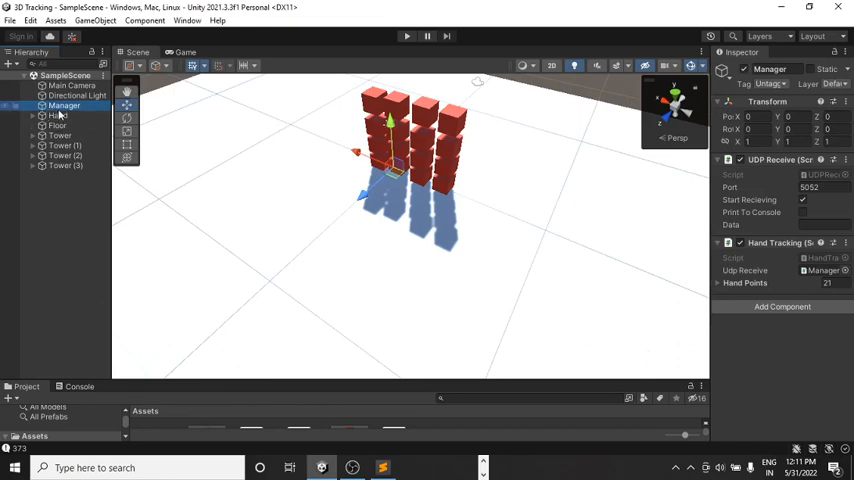
Expand the Hand object and its Lines group in the Hierarchy, then select the first Line child.
{"action": "left_click", "coordinate": [32, 116]}
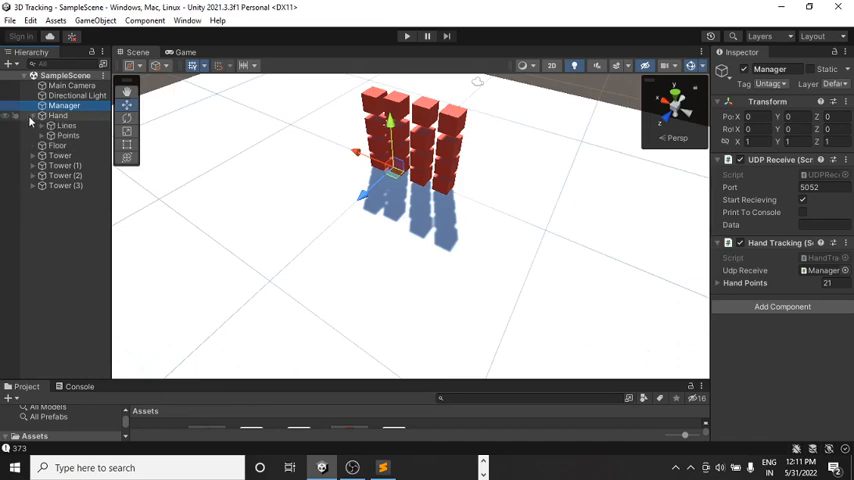
{"action": "left_click", "coordinate": [32, 126]}
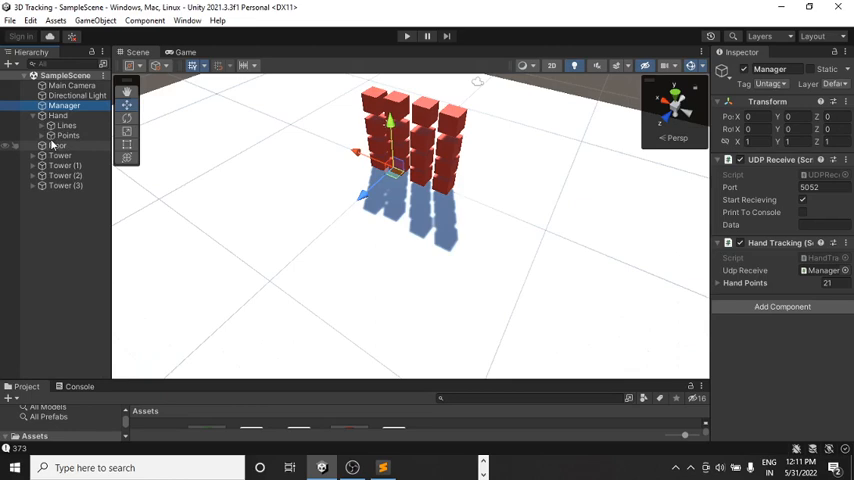
{"action": "left_click", "coordinate": [52, 126]}
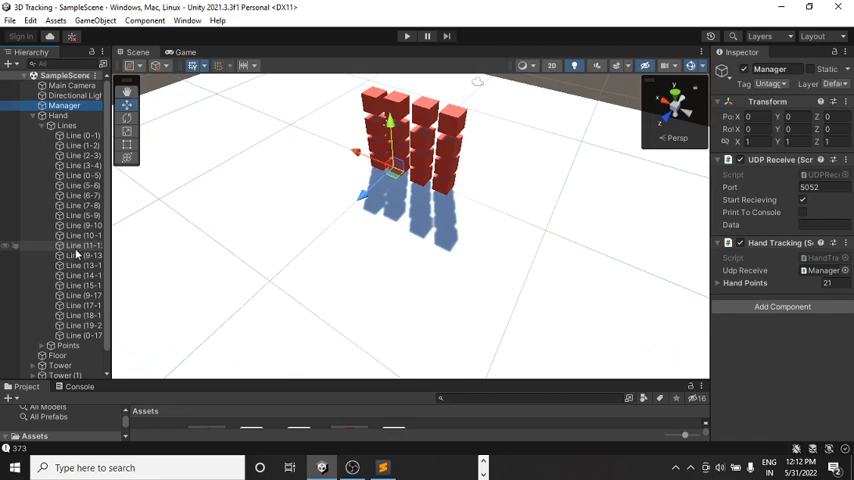
{"action": "left_click", "coordinate": [84, 136]}
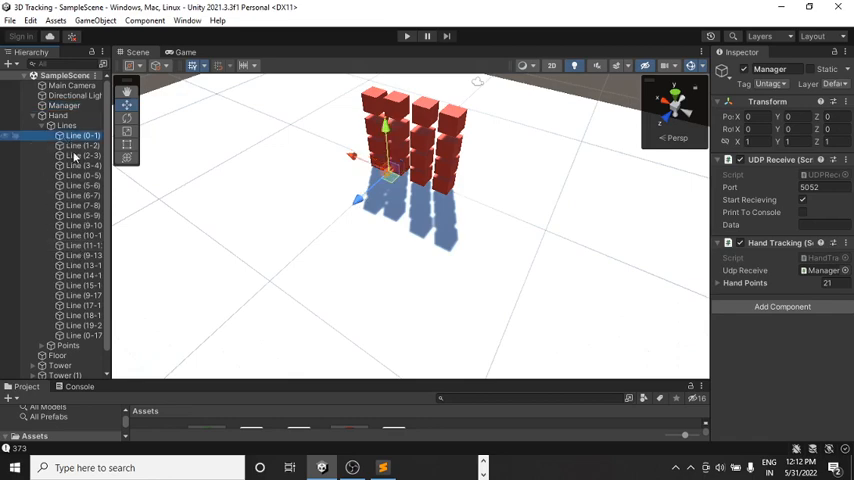
Inspect a Line object's Line Renderer and view the LineCode script drawing lines between two joints.
{"action": "left_click", "coordinate": [84, 176]}
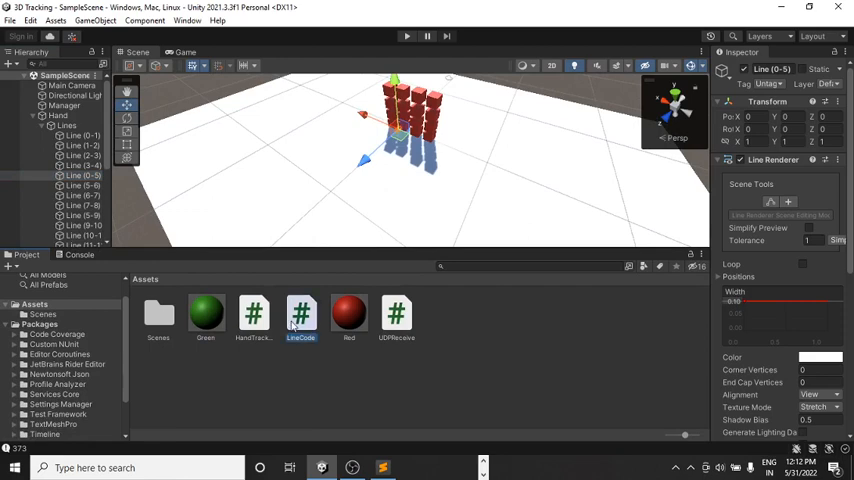
{"action": "left_click", "coordinate": [300, 314]}
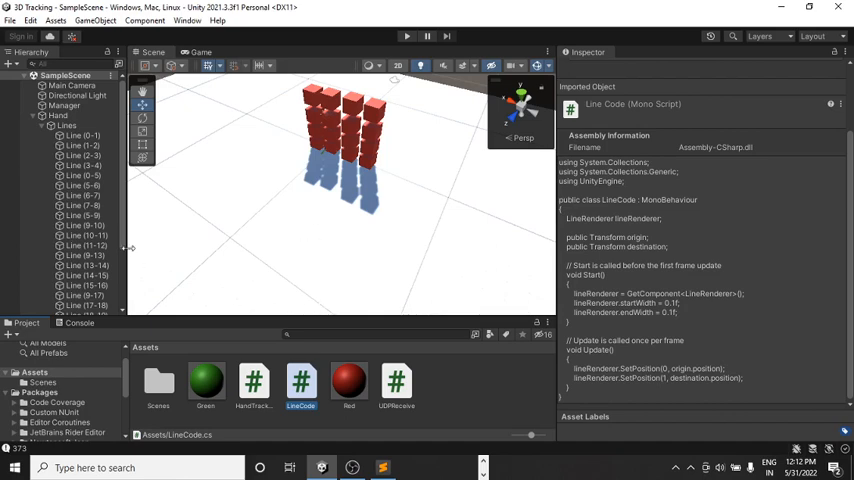
{"action": "scroll", "scroll_direction": "down", "scroll_amount": 3}
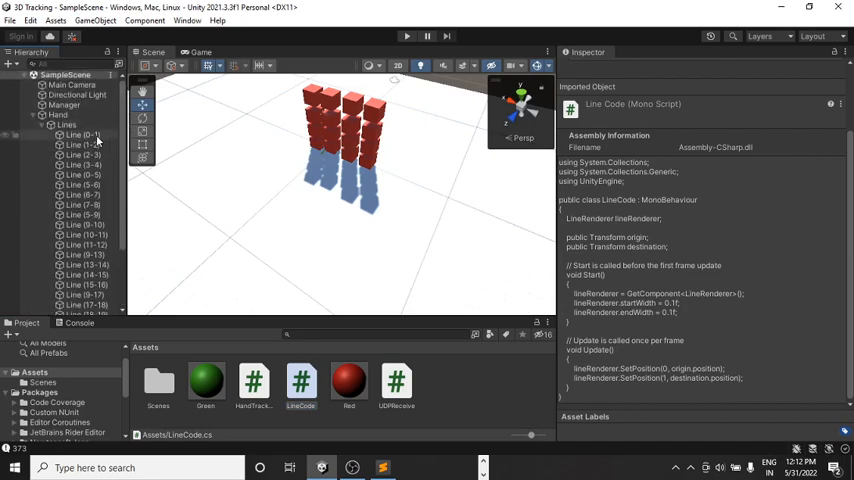
{"action": "left_click", "coordinate": [68, 124]}
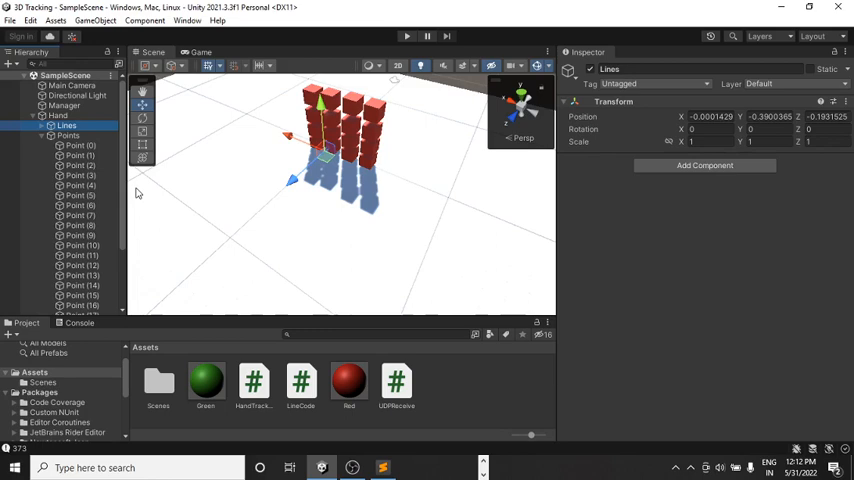
{"action": "mouse_move", "coordinate": [258, 404]}
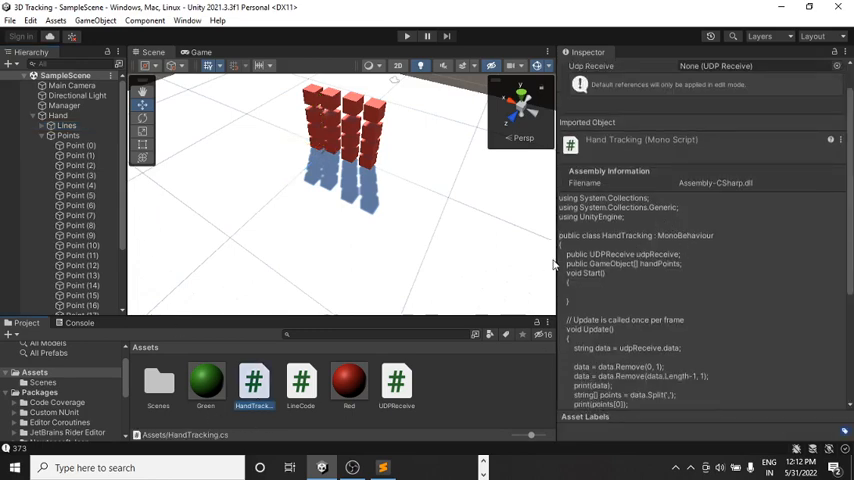
Scroll through the HandTracking script preview that splits UDP data into hand point positions.
{"action": "scroll", "scroll_direction": "down", "scroll_amount": 3}
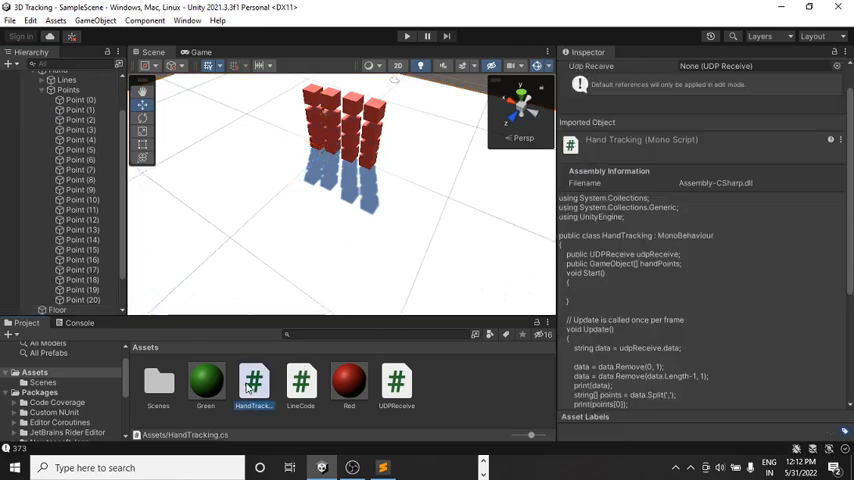
{"action": "scroll", "scroll_direction": "down", "scroll_amount": 3}
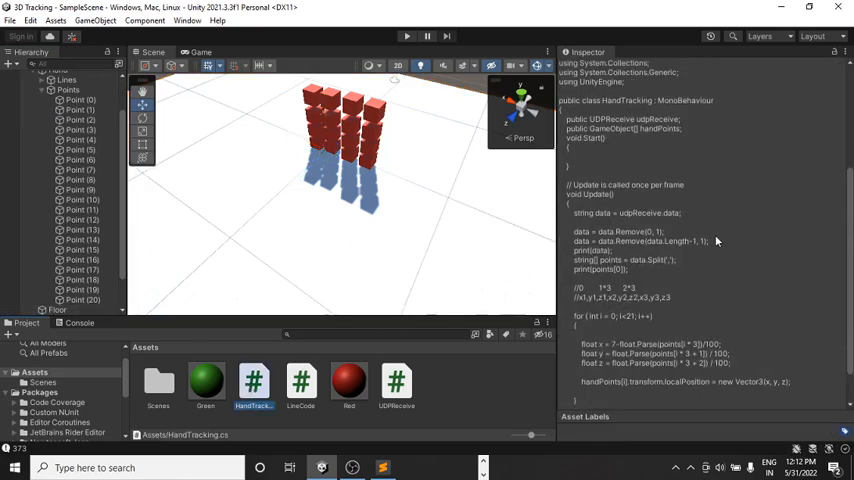
{"action": "mouse_move", "coordinate": [596, 224]}
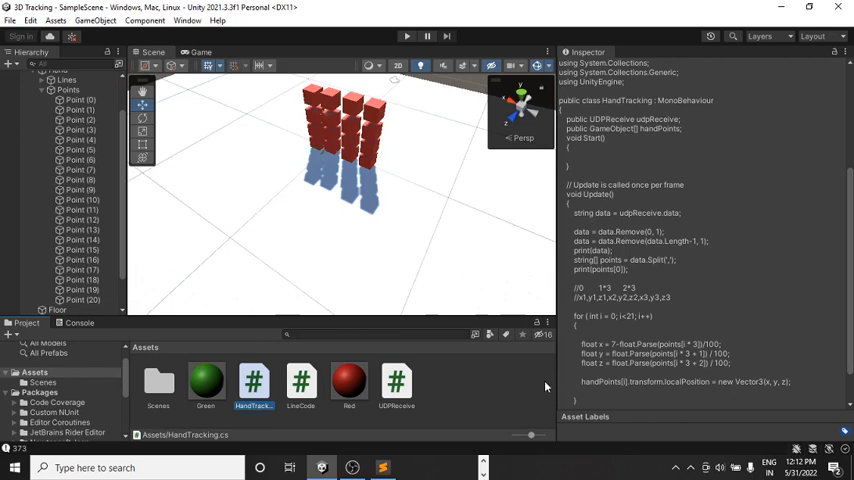
{"action": "mouse_move", "coordinate": [492, 266]}
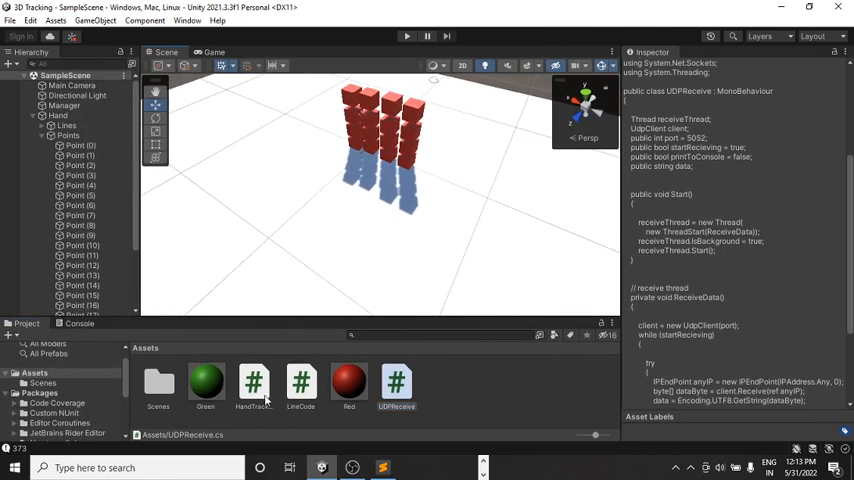
Select a tower Cube to show its Mesh Filter, Mesh Renderer and Box Collider components.
{"action": "left_click", "coordinate": [396, 384]}
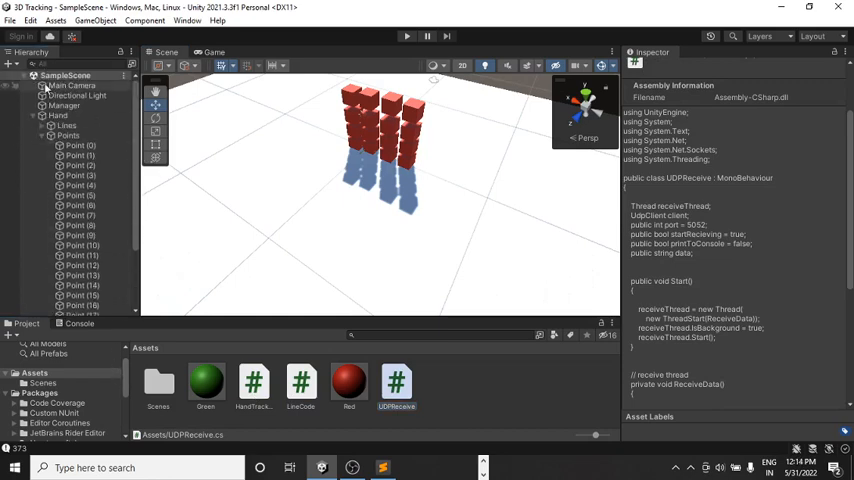
{"action": "scroll", "scroll_direction": "down", "scroll_amount": 3}
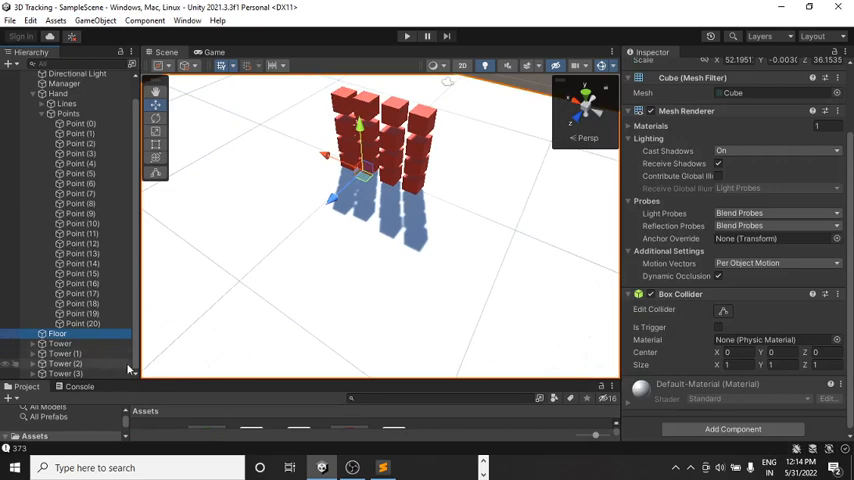
Expand a Tower to list its four cubes, inspect one cube's components, then reselect the Tower transform.
{"action": "left_click", "coordinate": [60, 344]}
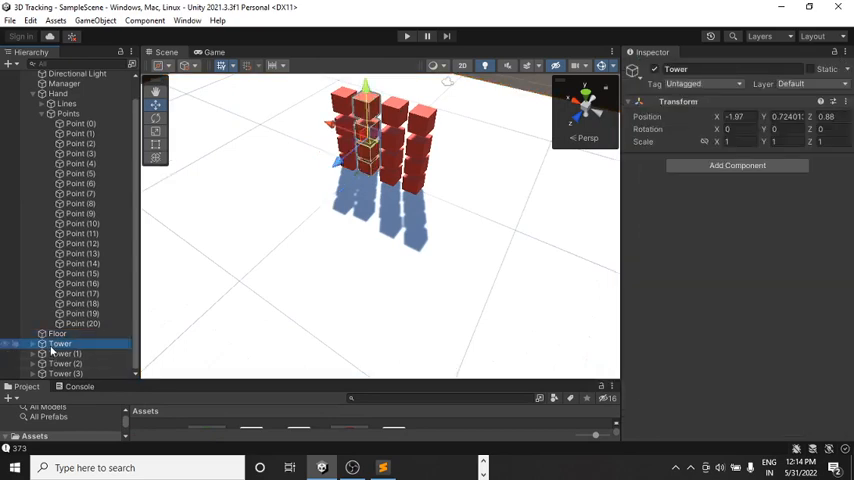
{"action": "left_click", "coordinate": [32, 344]}
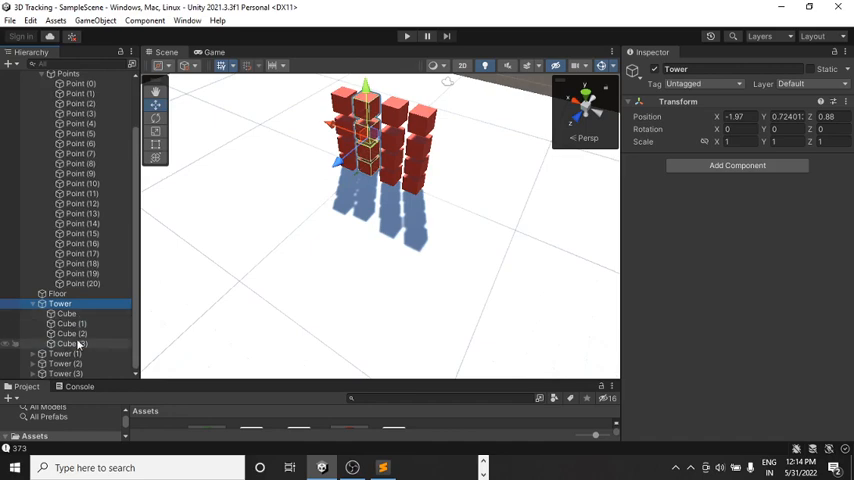
{"action": "left_click", "coordinate": [66, 312]}
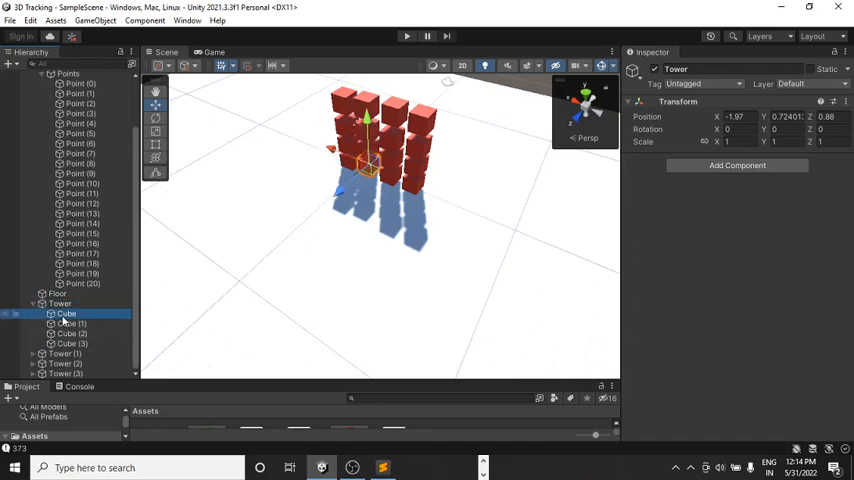
{"action": "left_click", "coordinate": [68, 314]}
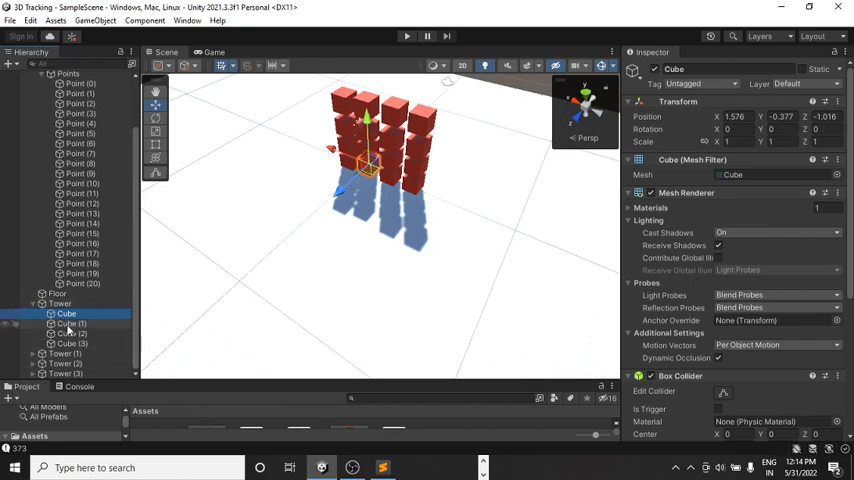
{"action": "left_click", "coordinate": [60, 304]}
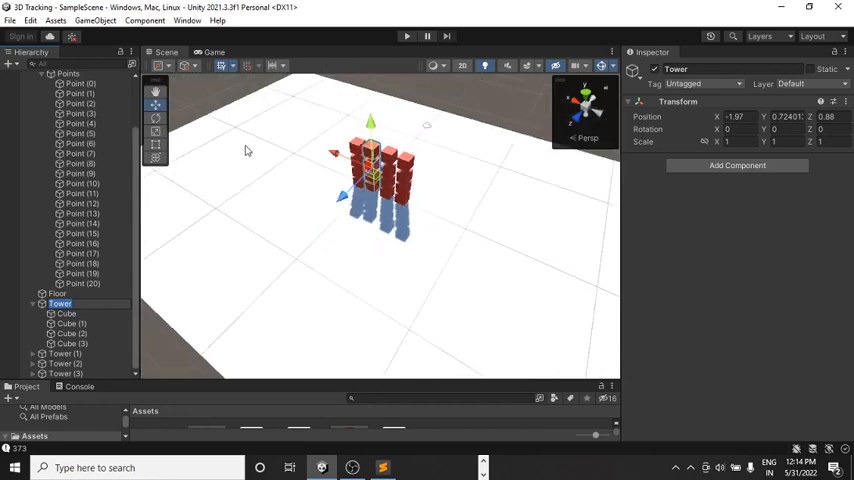
{"action": "mouse_move", "coordinate": [336, 136]}
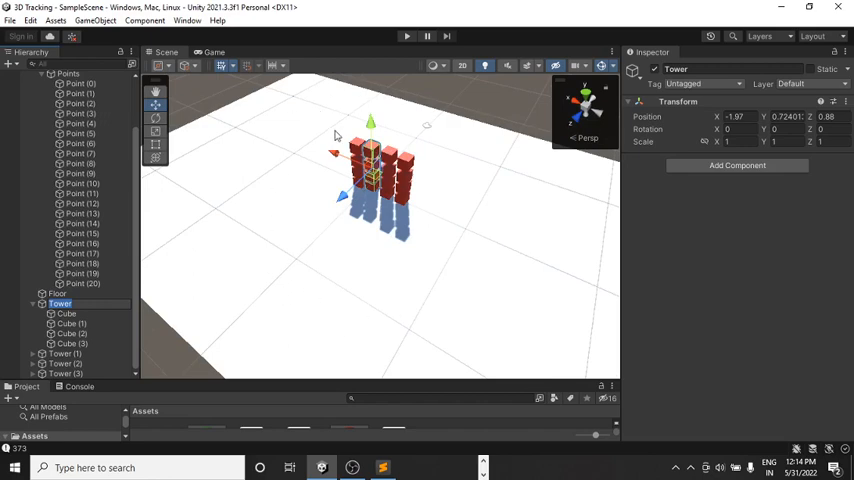
Leave the tower scene view before switching to the Python script in Sublime Text.
{"action": "left_click", "coordinate": [58, 294]}
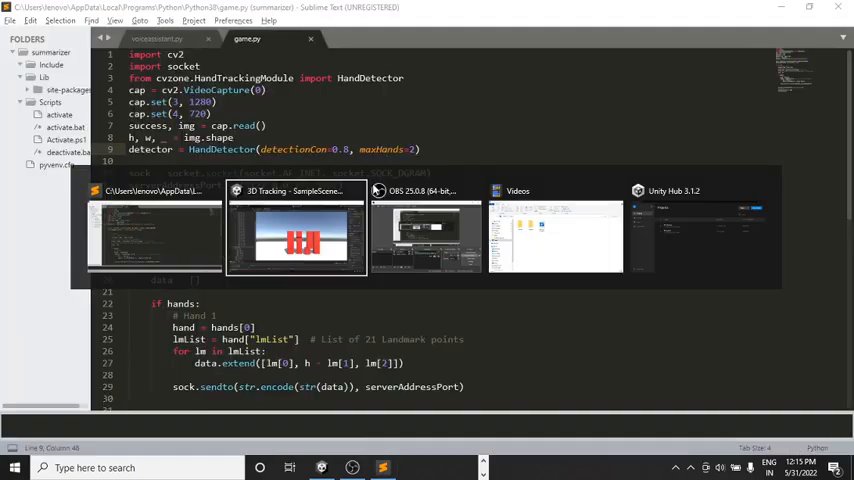
Bring up the Unity window so its Game view of the towers sits beside the running webcam preview.
{"action": "left_click", "coordinate": [424, 236]}
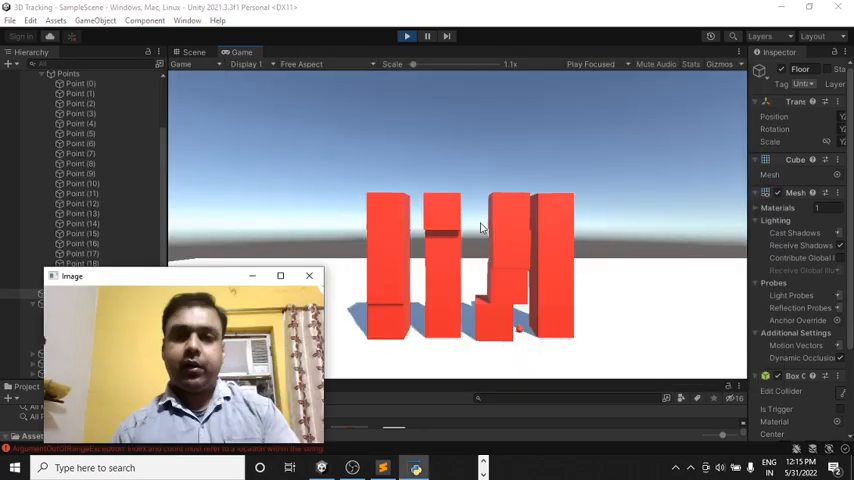
Move the webcam preview aside and topple the cube towers with the tracked virtual hand.
{"action": "left_click_drag", "start_coordinate": [180, 276], "coordinate": [128, 32]}
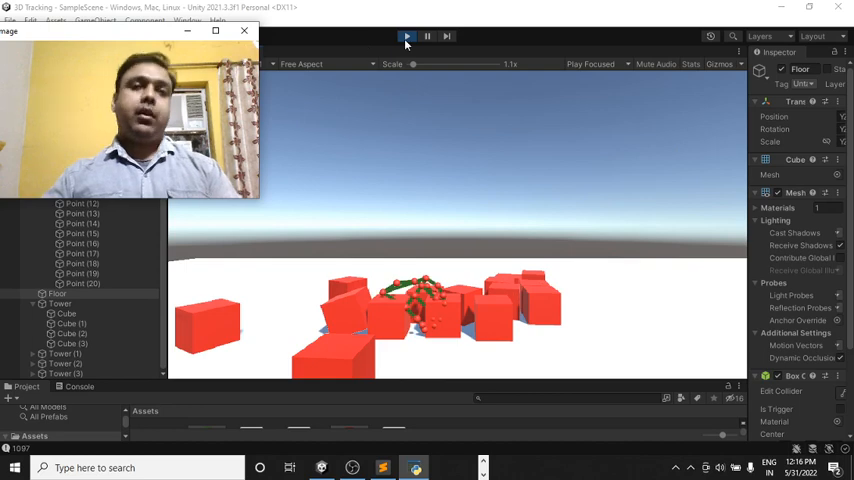
{"action": "key", "text": "alt+tab"}
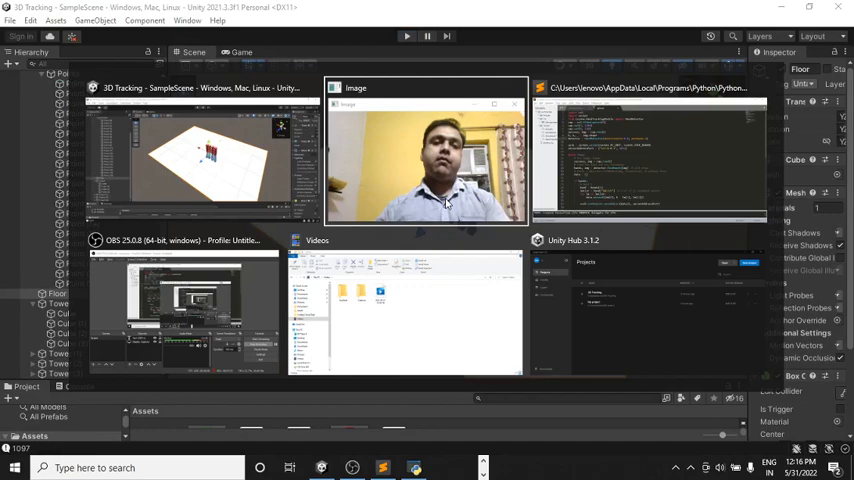
Cancel the running hand-tracking build in Sublime Text and switch to OBS Studio.
{"action": "left_click", "coordinate": [648, 150]}
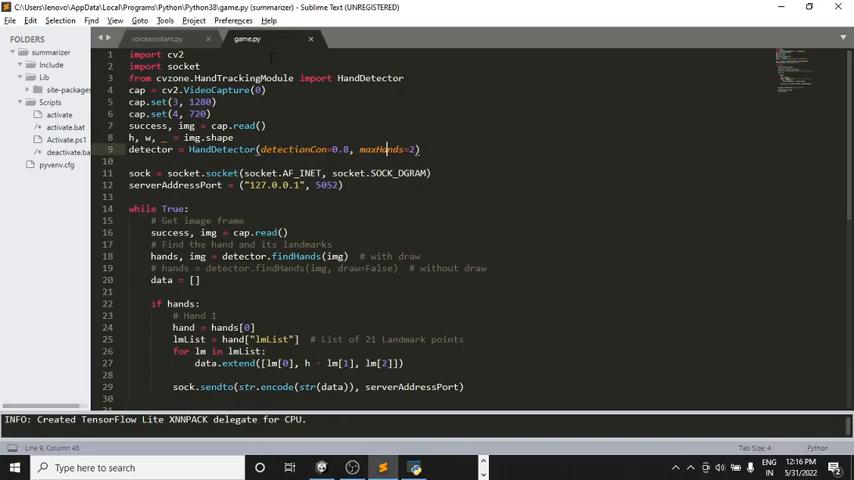
{"action": "left_click", "coordinate": [164, 20]}
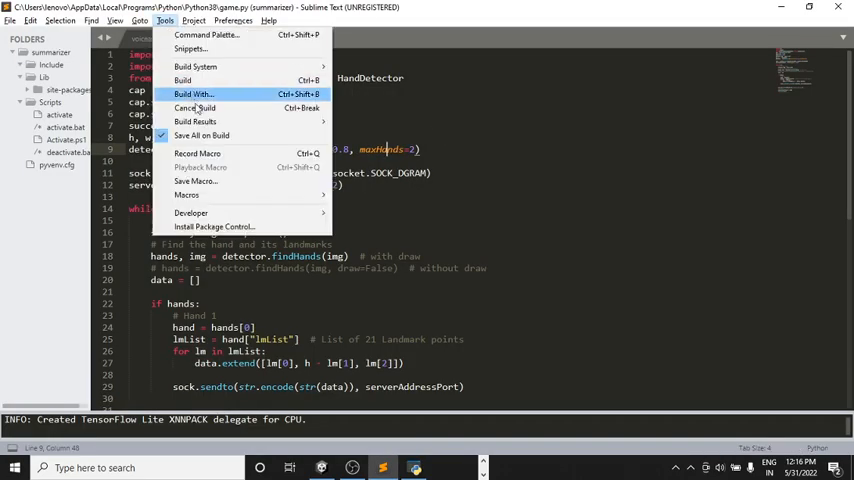
{"action": "left_click", "coordinate": [194, 108]}
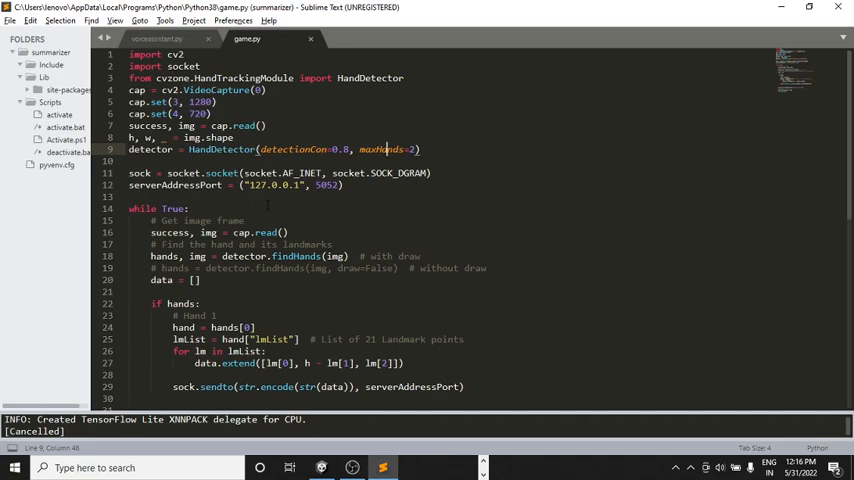
{"action": "mouse_move", "coordinate": [436, 410]}
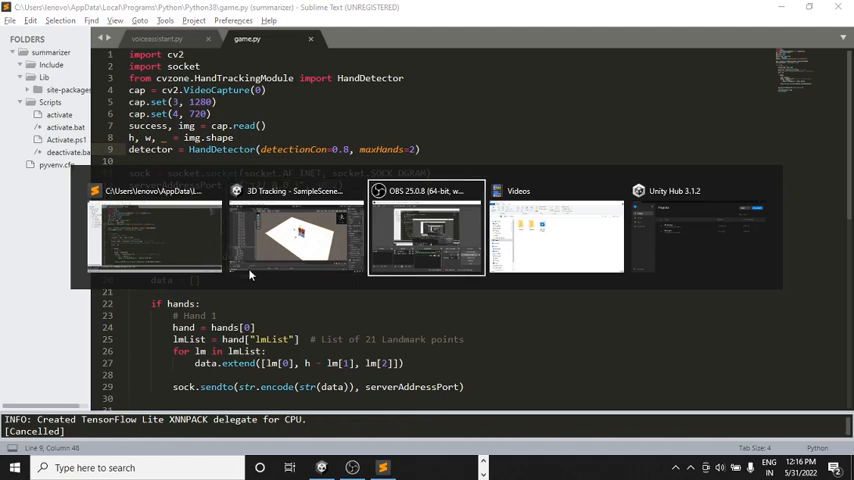
{"action": "left_click", "coordinate": [426, 236]}
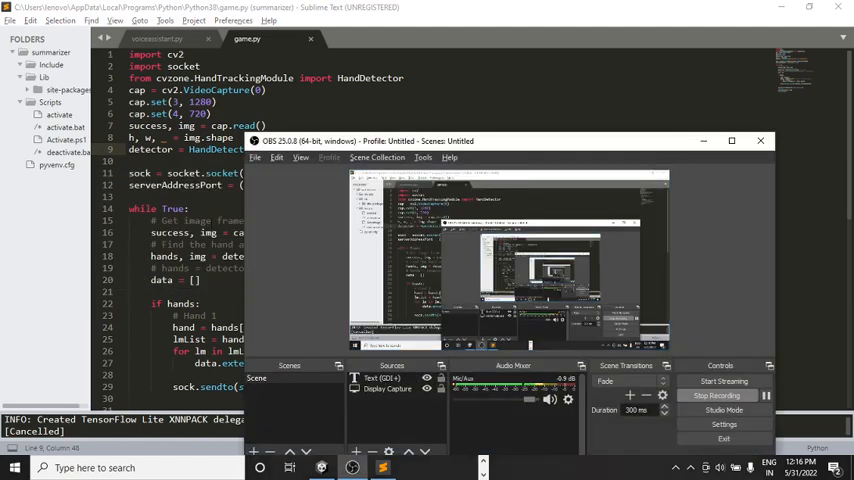